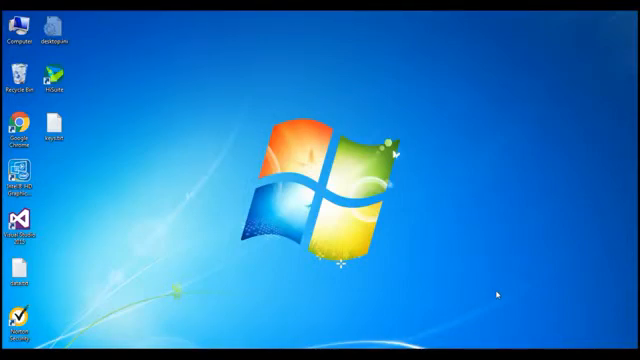
Launch Microsoft Excel from Start > All Programs > Microsoft Office.
{"action": "left_click", "coordinate": [12, 344]}
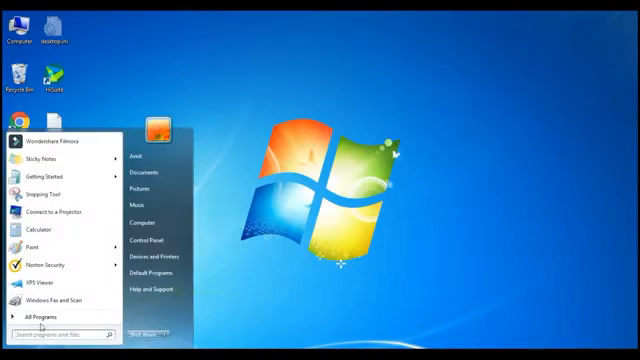
{"action": "left_click", "coordinate": [42, 316]}
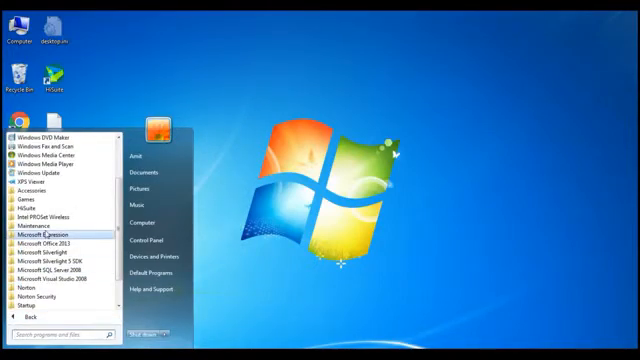
{"action": "left_click", "coordinate": [44, 240]}
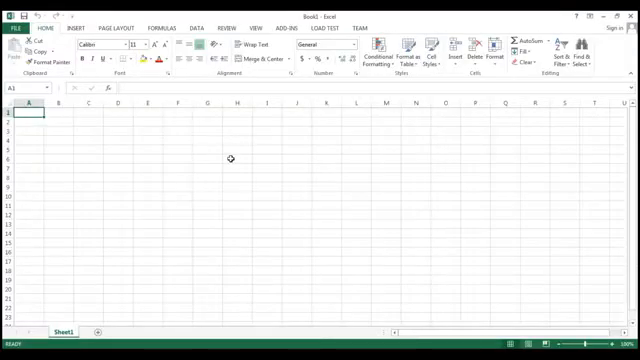
{"action": "mouse_move", "coordinate": [112, 152]}
{"action": "type", "text": "Name"}
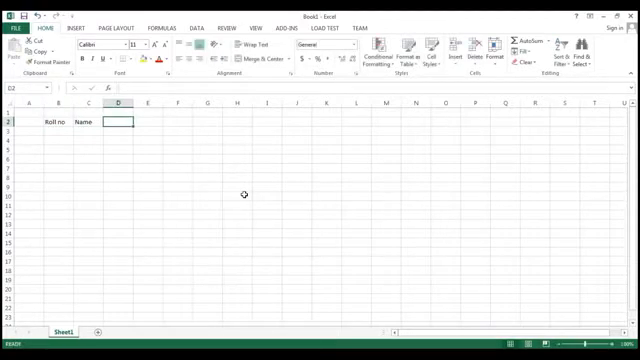
Enter headers Roll no, Name, Maths, Eng, Phy in one row and make them bold.
{"action": "type", "text": "Maths"}
{"action": "left_click", "coordinate": [148, 122]}
{"action": "type", "text": "Eng"}
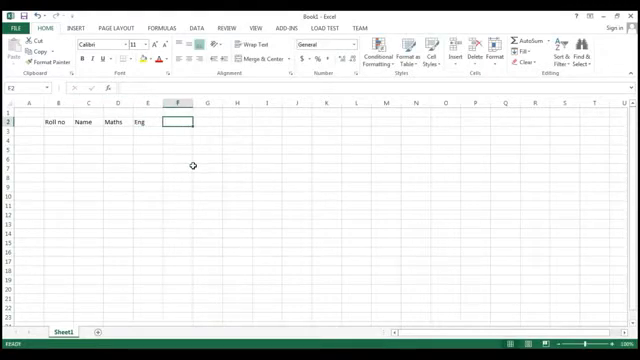
{"action": "type", "text": "Phy"}
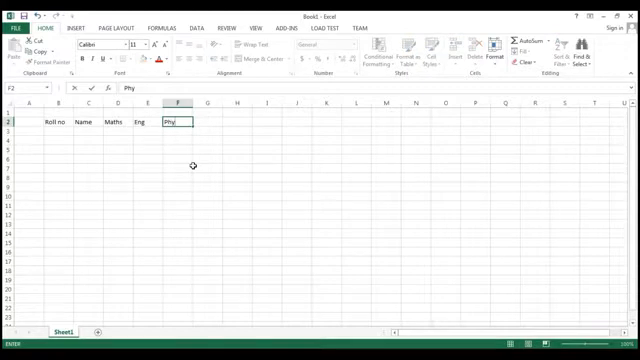
{"action": "left_click_drag", "start_coordinate": [62, 124], "coordinate": [96, 124]}
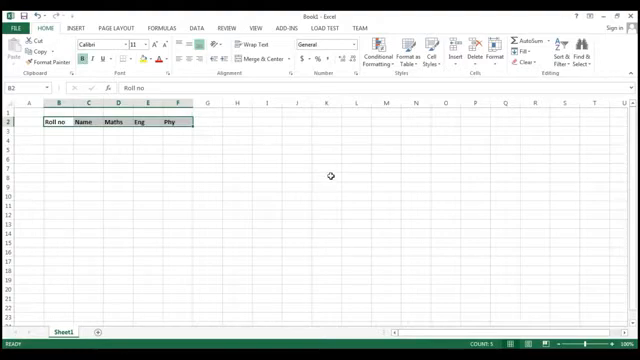
{"action": "left_click", "coordinate": [340, 180]}
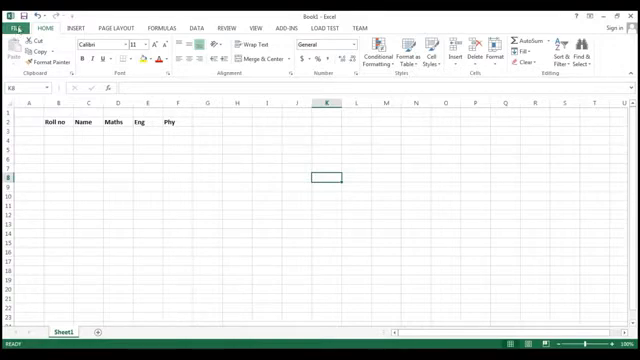
In Excel Options, show the Quick Access Toolbar settings listing All Commands.
{"action": "left_click", "coordinate": [12, 26]}
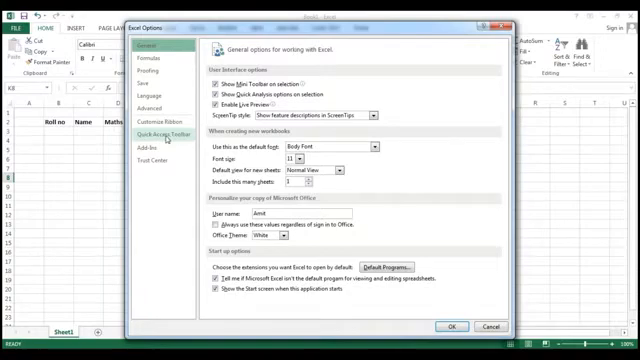
{"action": "left_click", "coordinate": [156, 130]}
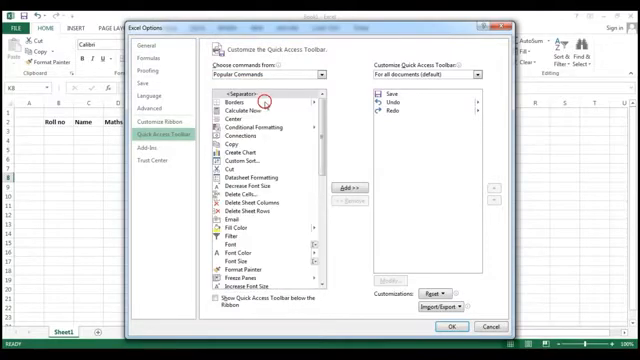
{"action": "mouse_move", "coordinate": [344, 124]}
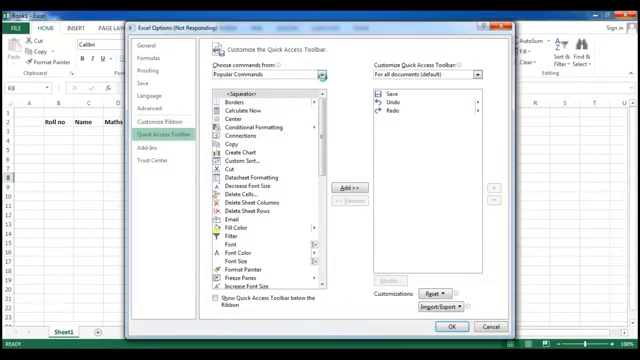
{"action": "left_click", "coordinate": [324, 76]}
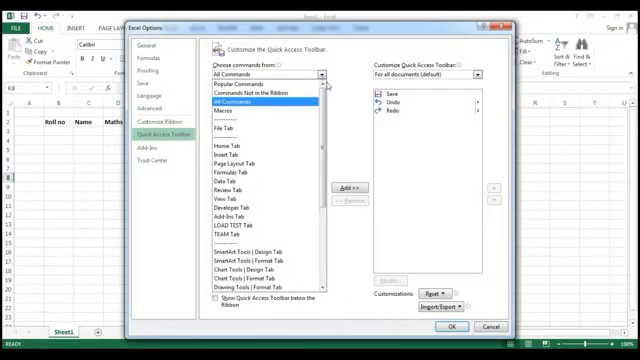
{"action": "scroll", "scroll_direction": "down", "scroll_amount": 3}
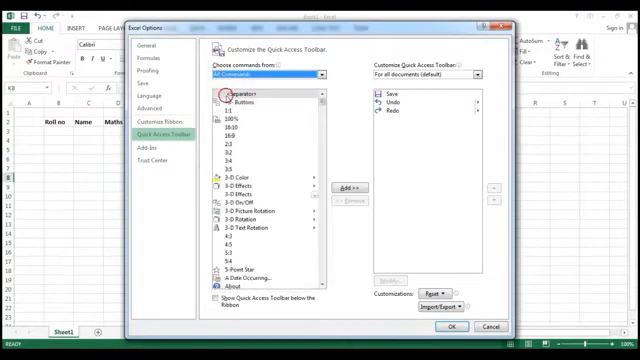
{"action": "scroll", "scroll_direction": "down", "scroll_amount": 3}
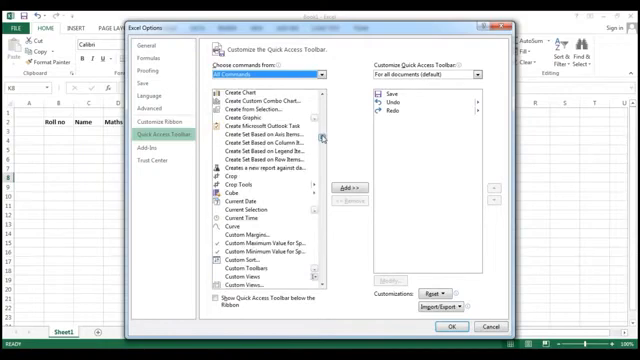
Find the Form... command in the list and add it to the Quick Access Toolbar.
{"action": "scroll", "scroll_direction": "down", "scroll_amount": 3}
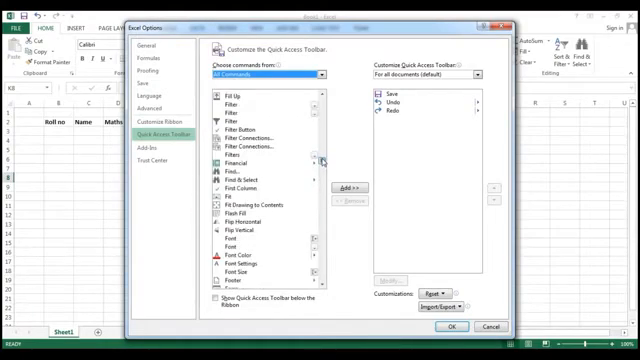
{"action": "mouse_move", "coordinate": [284, 220]}
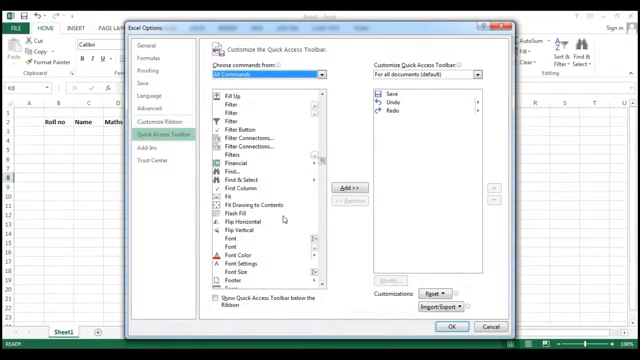
{"action": "scroll", "scroll_direction": "down", "scroll_amount": 3}
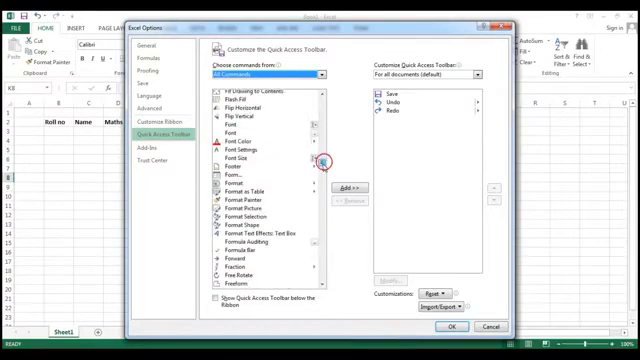
{"action": "left_click", "coordinate": [224, 176]}
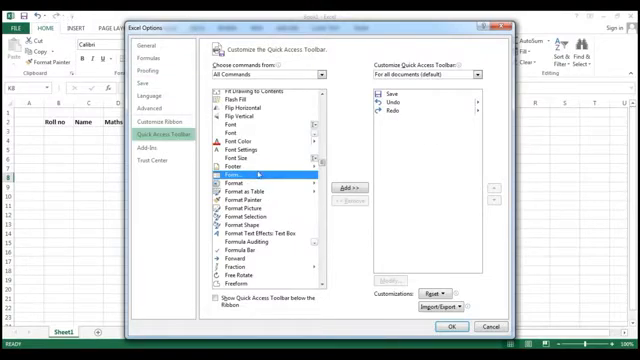
{"action": "left_click", "coordinate": [340, 188]}
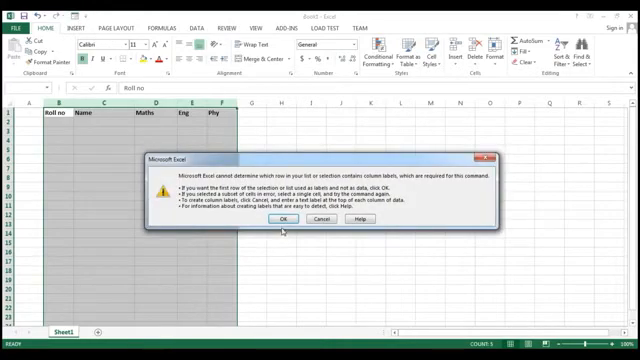
Accept the top row as labels and fill roll no 1 with Maths 10 and Eng 10.
{"action": "left_click", "coordinate": [280, 220]}
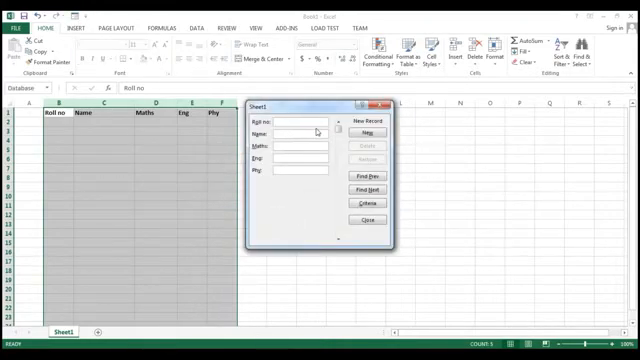
{"action": "left_click_drag", "start_coordinate": [304, 108], "coordinate": [384, 114]}
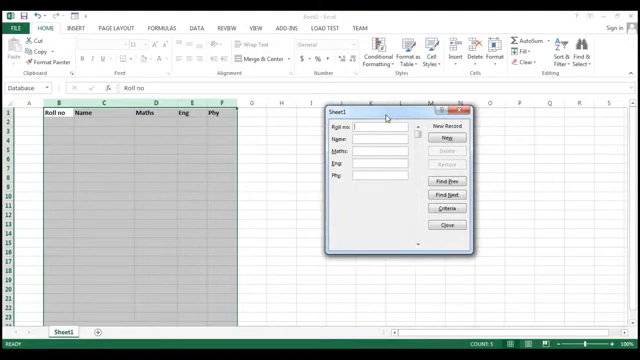
{"action": "type", "text": "1"}
{"action": "left_click", "coordinate": [380, 138]}
{"action": "type", "text": "A"}
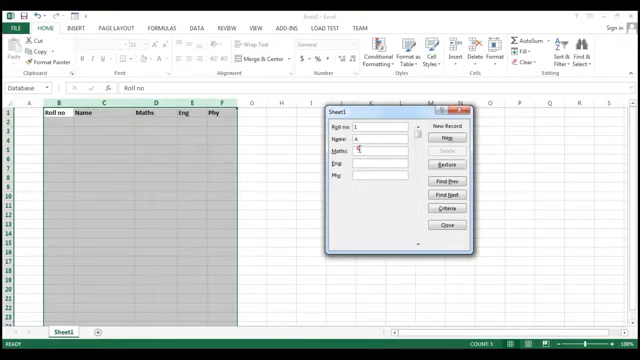
{"action": "type", "text": "10"}
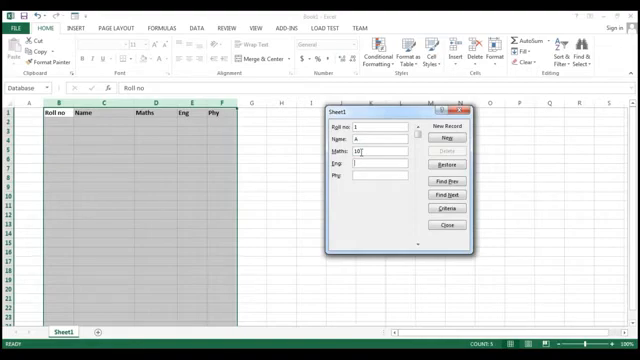
{"action": "type", "text": "10"}
{"action": "left_click", "coordinate": [380, 176]}
{"action": "type", "text": "8"}
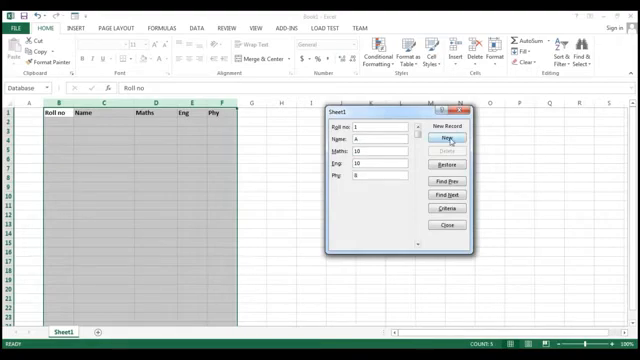
Save the first record with New and begin the second one with roll no 2.
{"action": "left_click", "coordinate": [448, 140]}
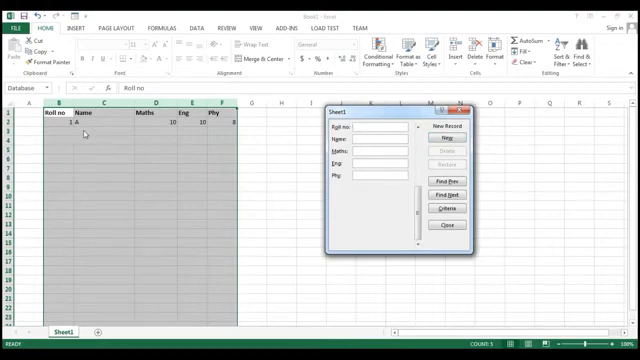
{"action": "type", "text": "2"}
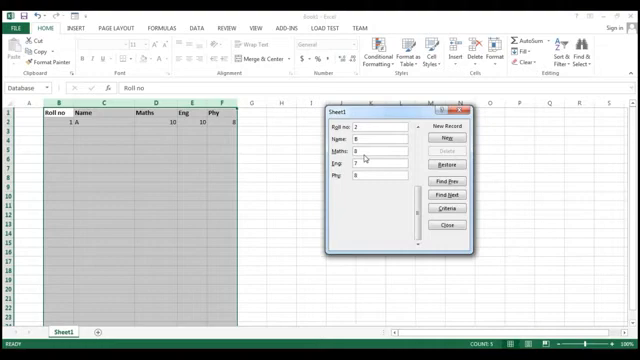
Append the roll no 2 record as a new row and start another blank record.
{"action": "left_click", "coordinate": [460, 128]}
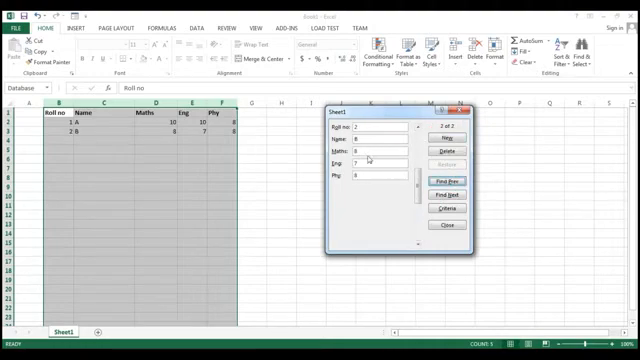
{"action": "left_click", "coordinate": [446, 176]}
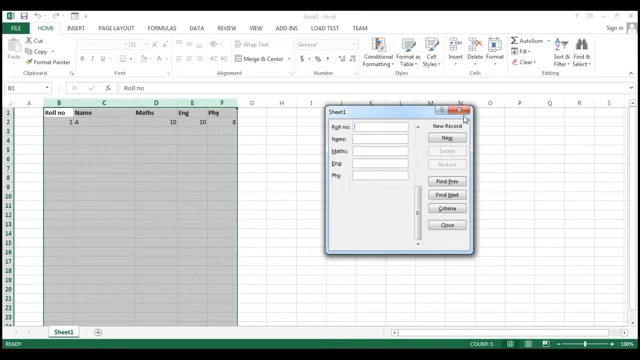
{"action": "mouse_move", "coordinate": [416, 138]}
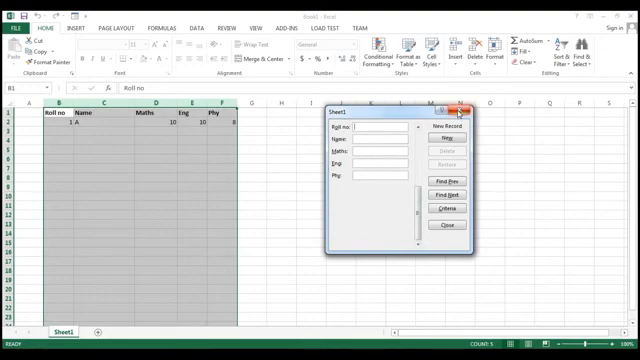
{"action": "mouse_move", "coordinate": [464, 112]}
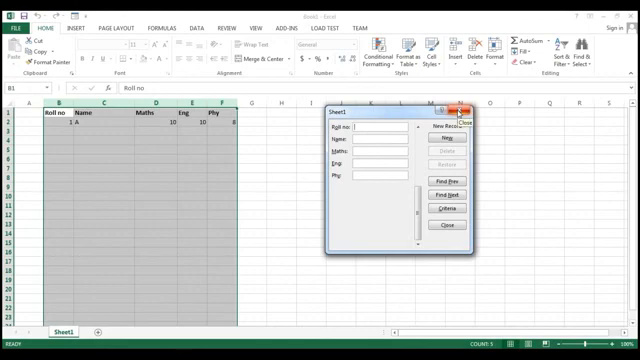